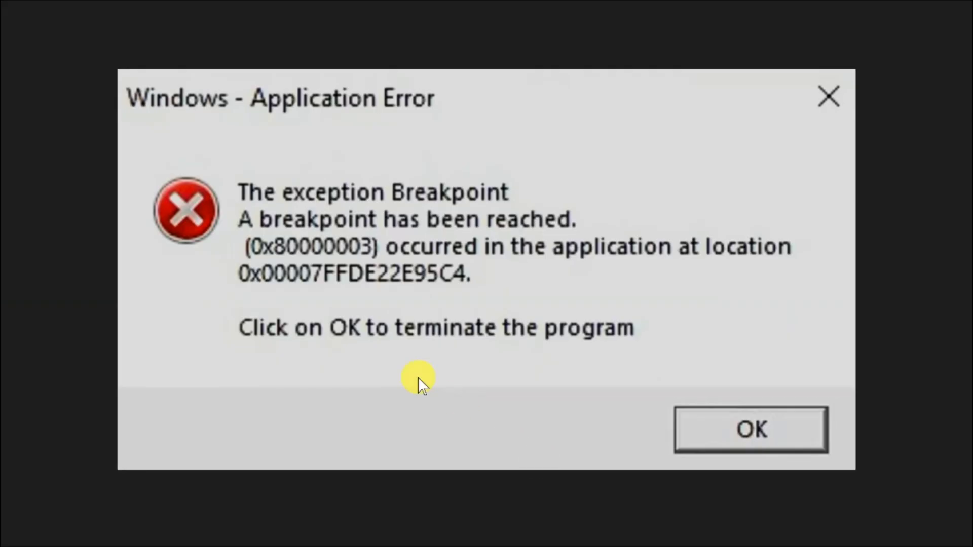
{"action": "mouse_move", "coordinate": [255, 248]}
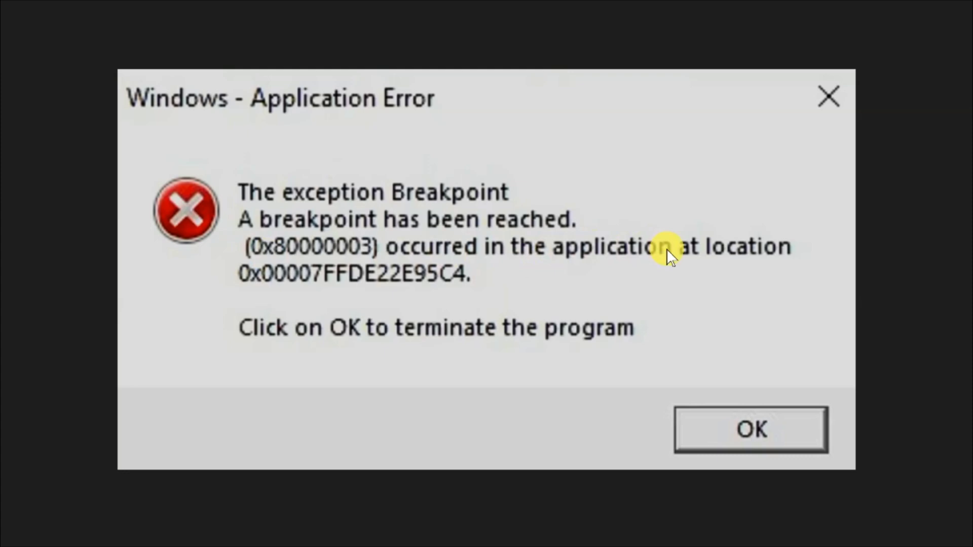
{"action": "mouse_move", "coordinate": [366, 277]}
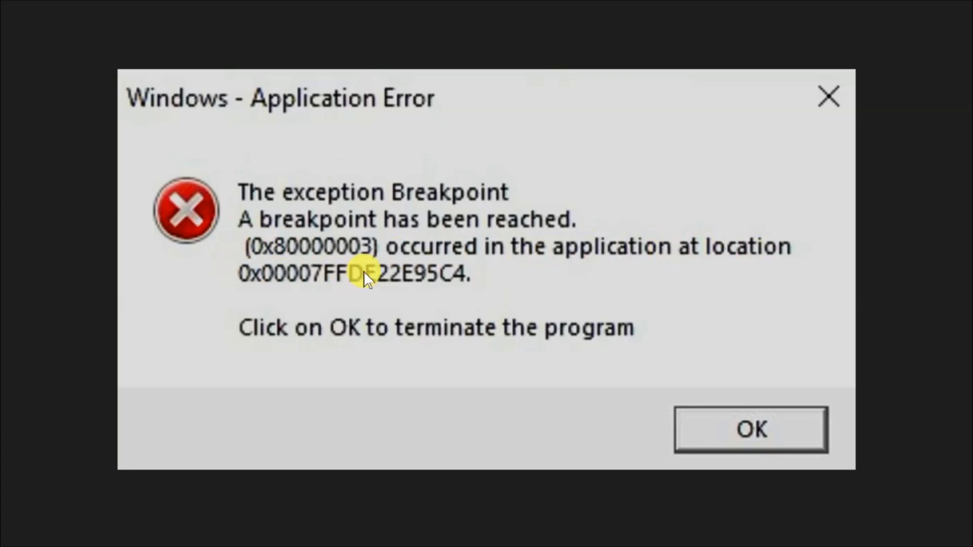
{"action": "mouse_move", "coordinate": [347, 347]}
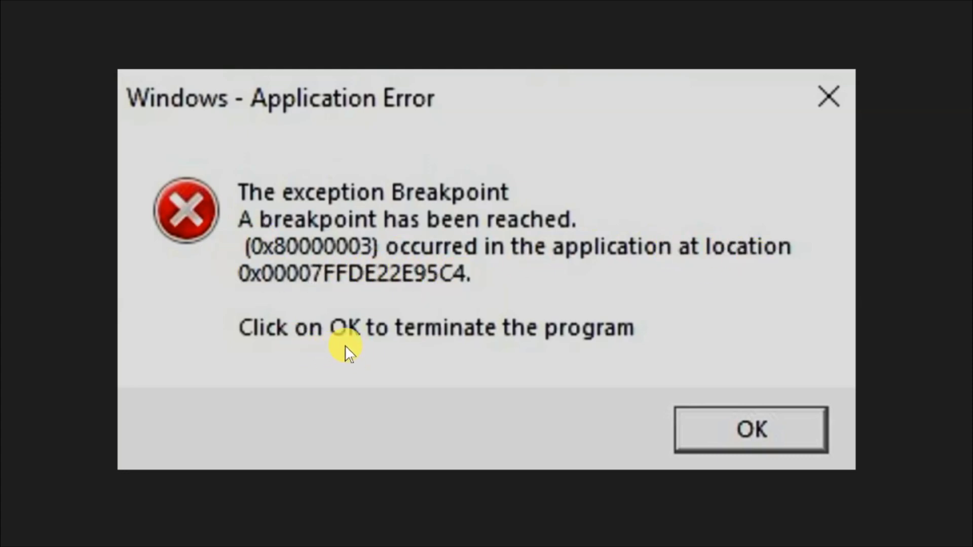
{"action": "mouse_move", "coordinate": [502, 358]}
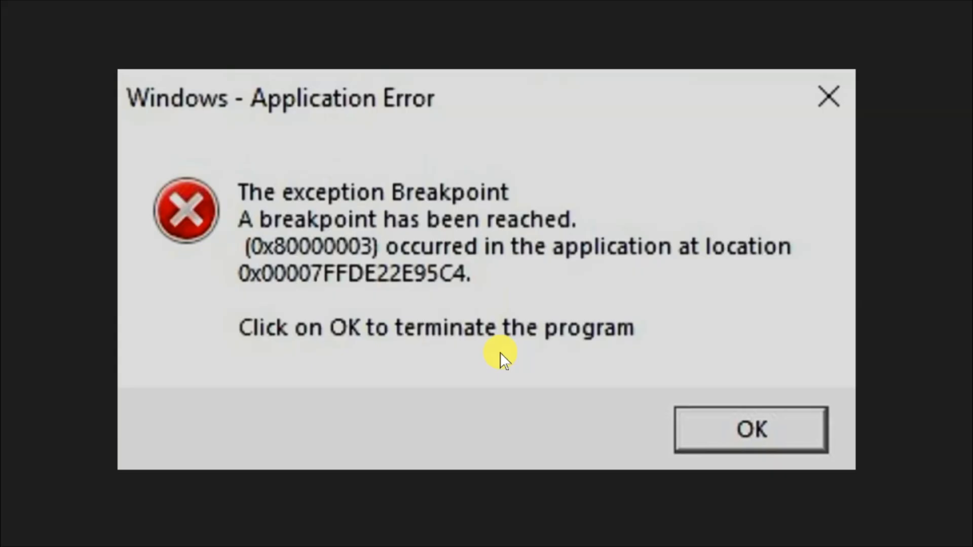
{"action": "mouse_move", "coordinate": [617, 485]}
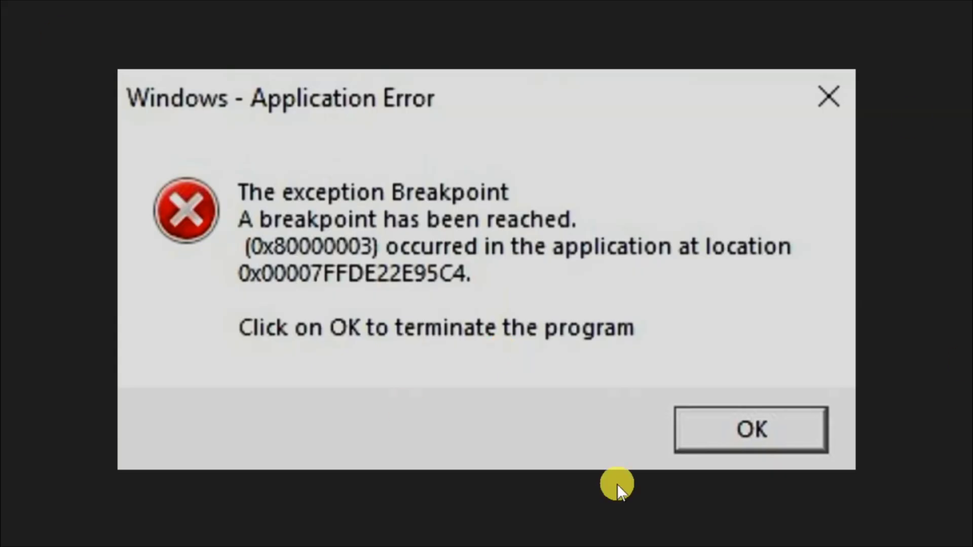
Dismiss the exception Breakpoint application error message
{"action": "left_click", "coordinate": [749, 429]}
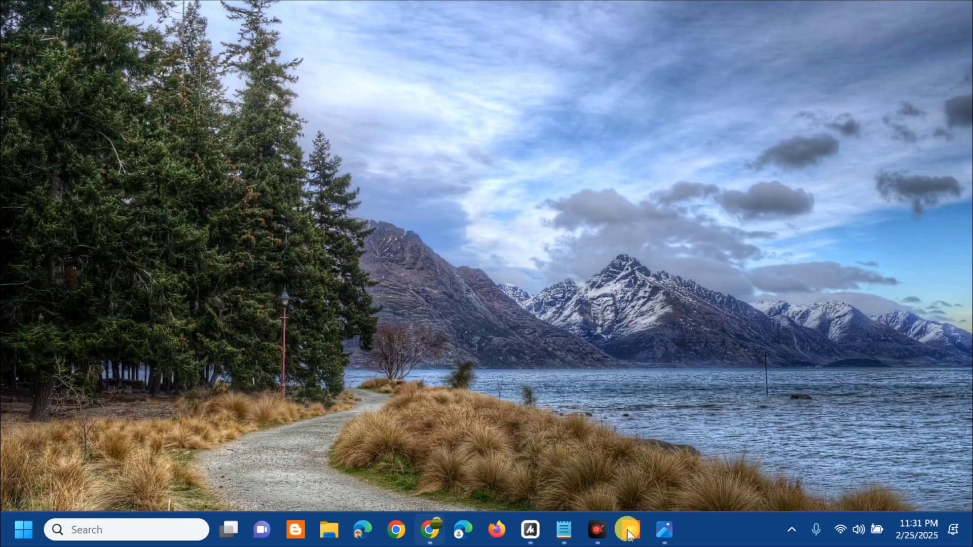
{"action": "right_click", "coordinate": [729, 529]}
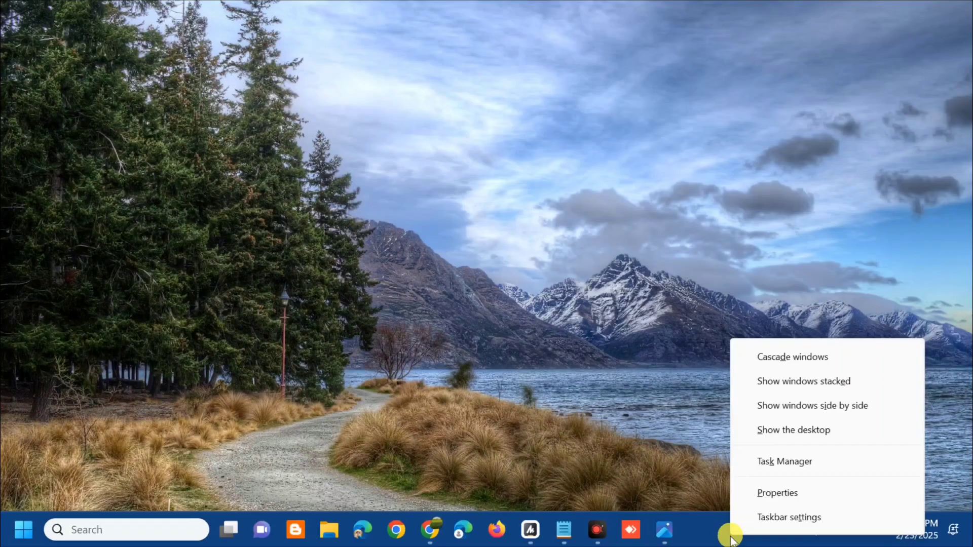
{"action": "mouse_move", "coordinate": [784, 461]}
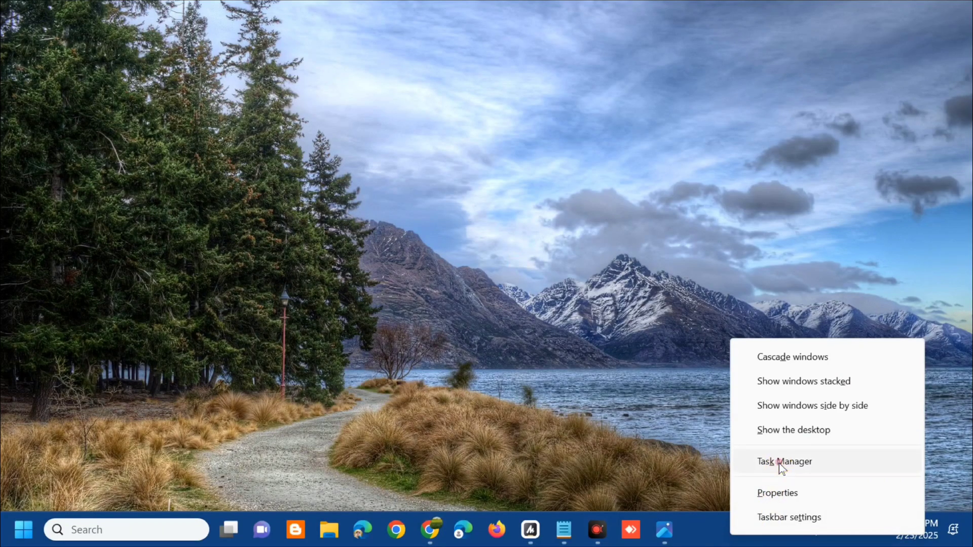
{"action": "left_click", "coordinate": [784, 461]}
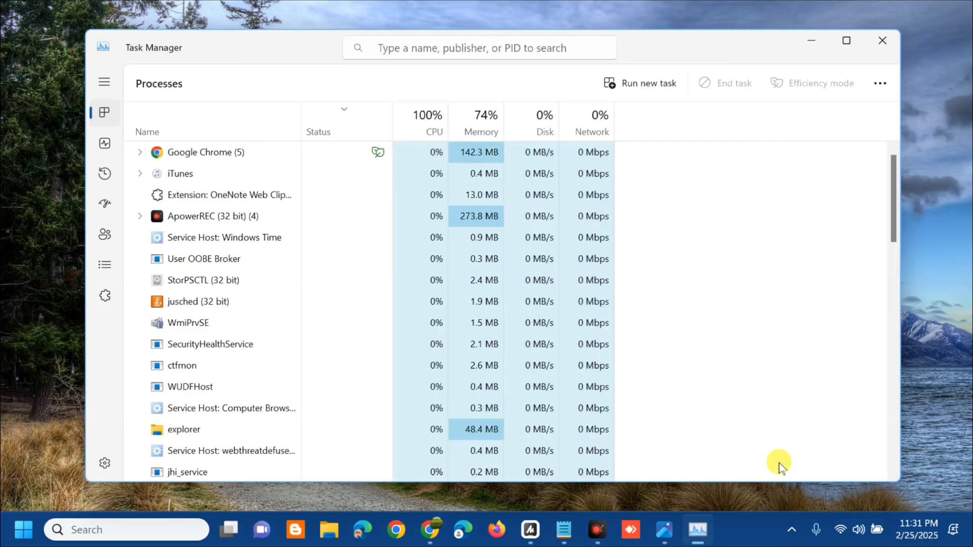
{"action": "mouse_move", "coordinate": [199, 42]}
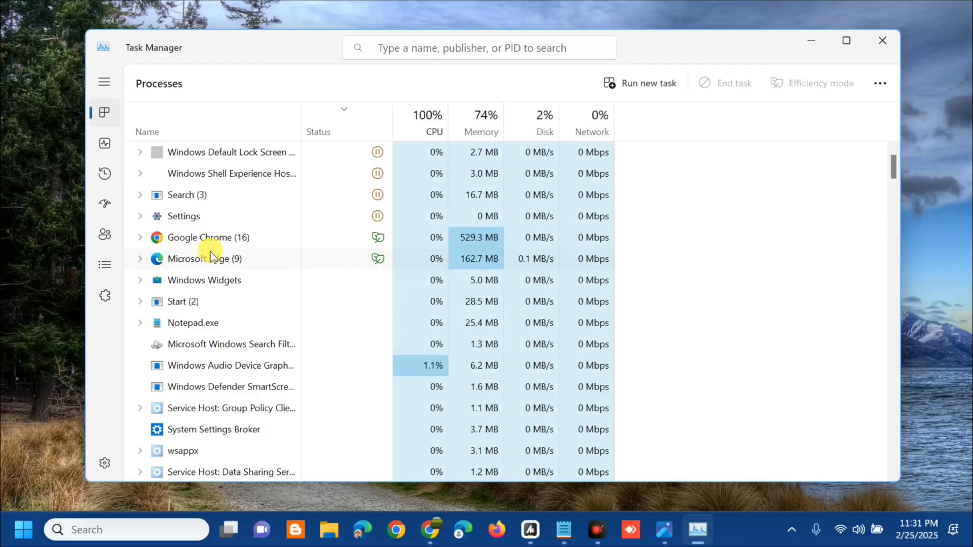
{"action": "mouse_move", "coordinate": [224, 231]}
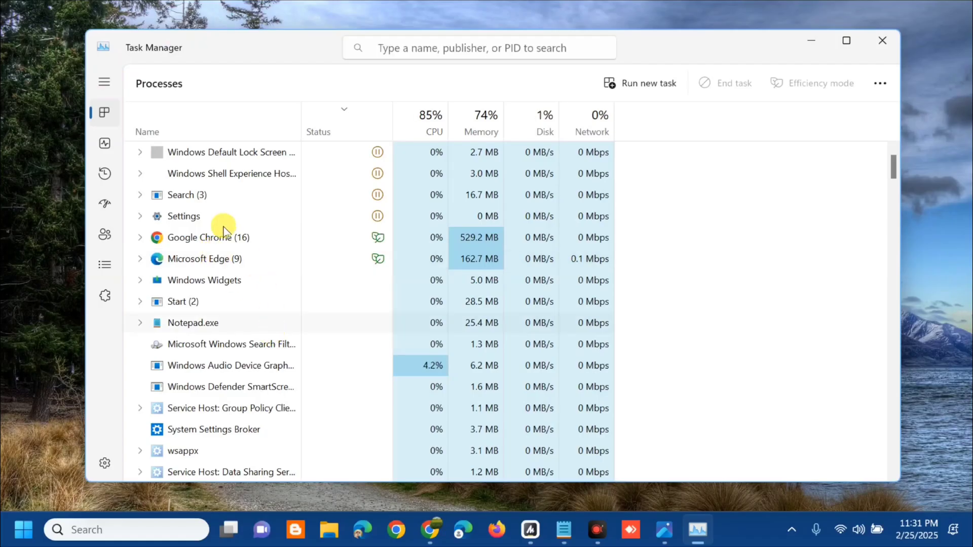
{"action": "mouse_move", "coordinate": [221, 378]}
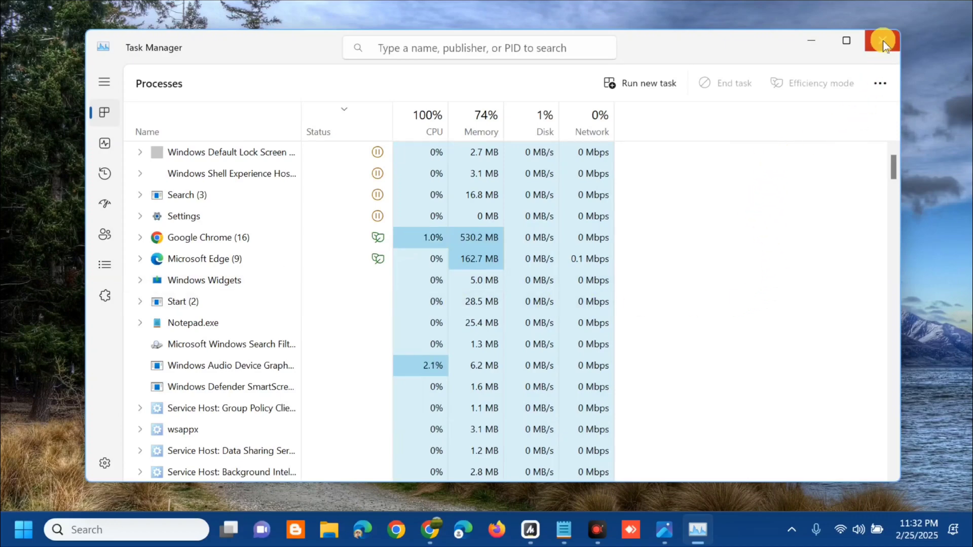
{"action": "left_click", "coordinate": [881, 41]}
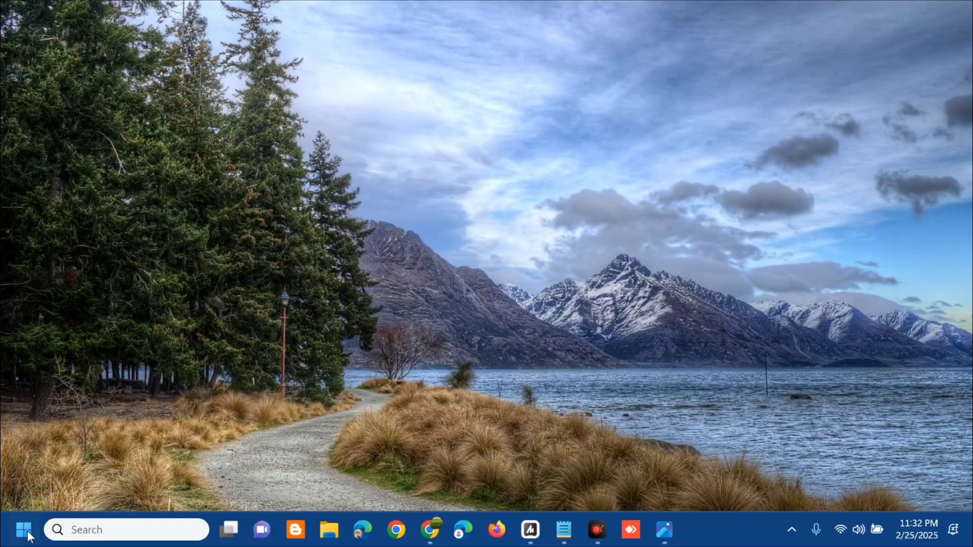
Search for cmd and launch Command Prompt as administrator, approving the UAC prompt
{"action": "left_click", "coordinate": [24, 529]}
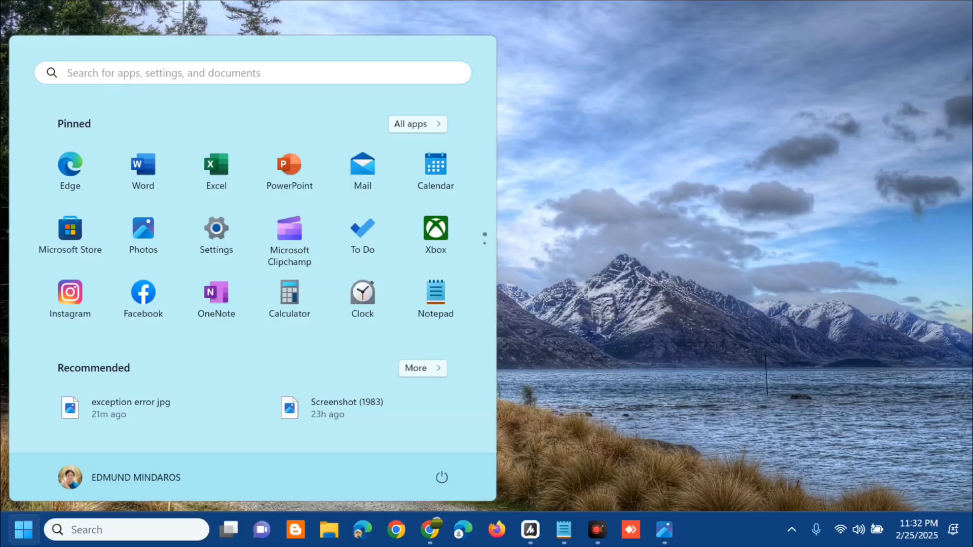
{"action": "type", "text": "cm"}
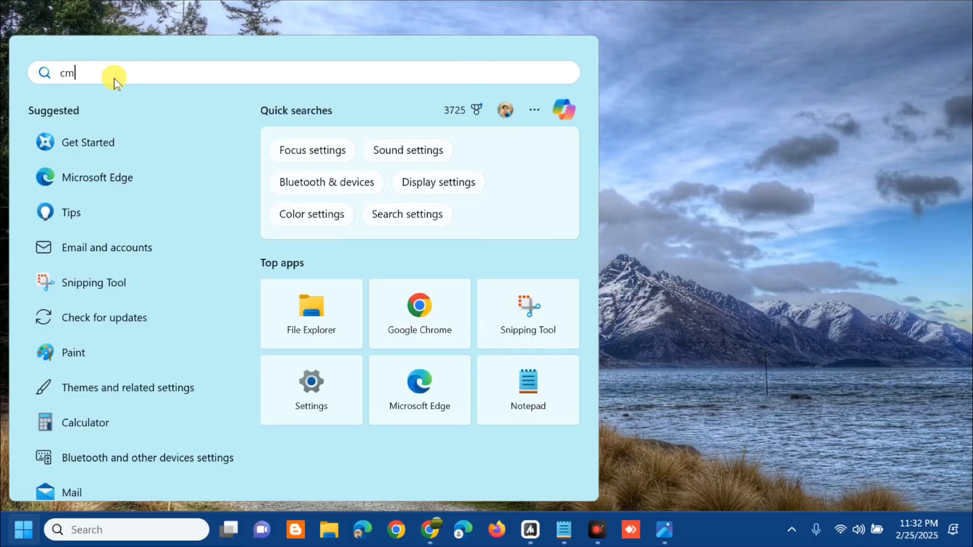
{"action": "type", "text": "d"}
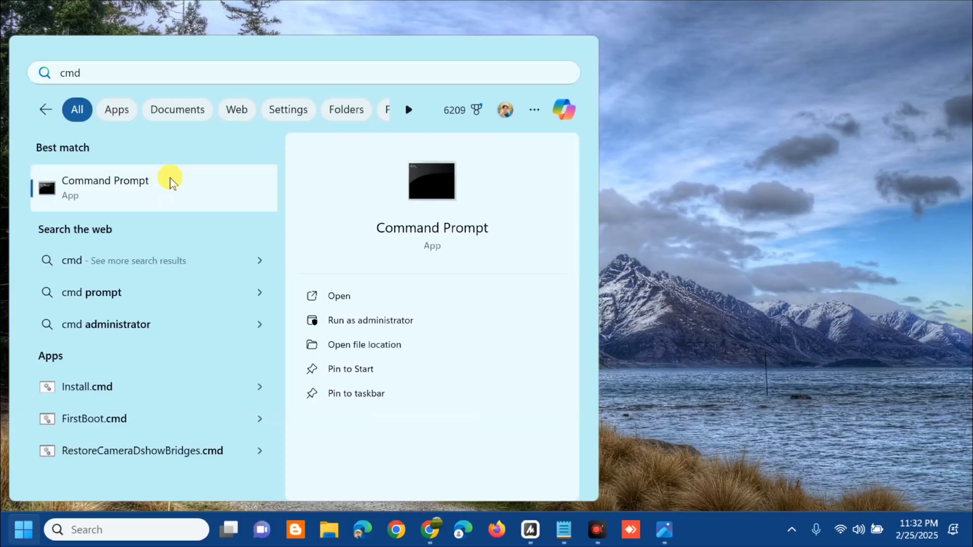
{"action": "right_click", "coordinate": [105, 180]}
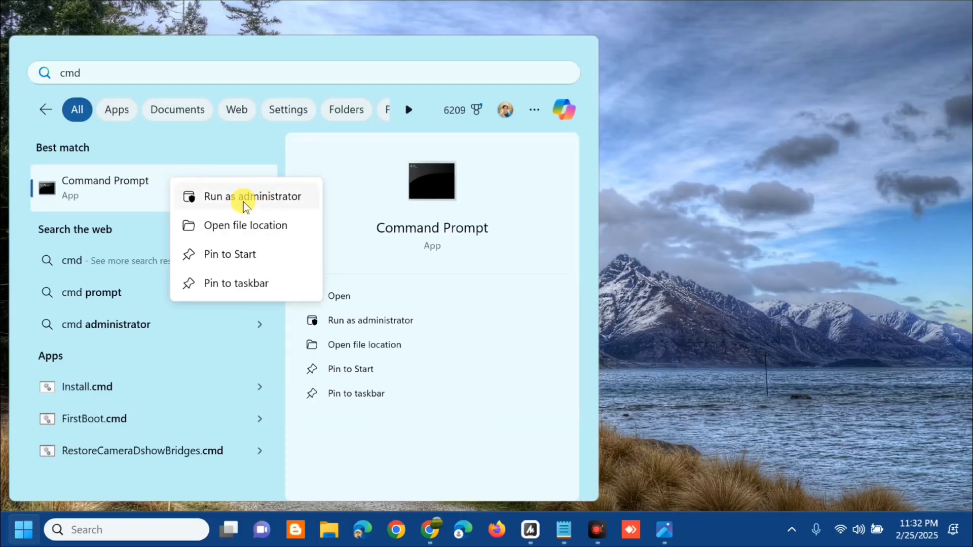
{"action": "left_click", "coordinate": [251, 196]}
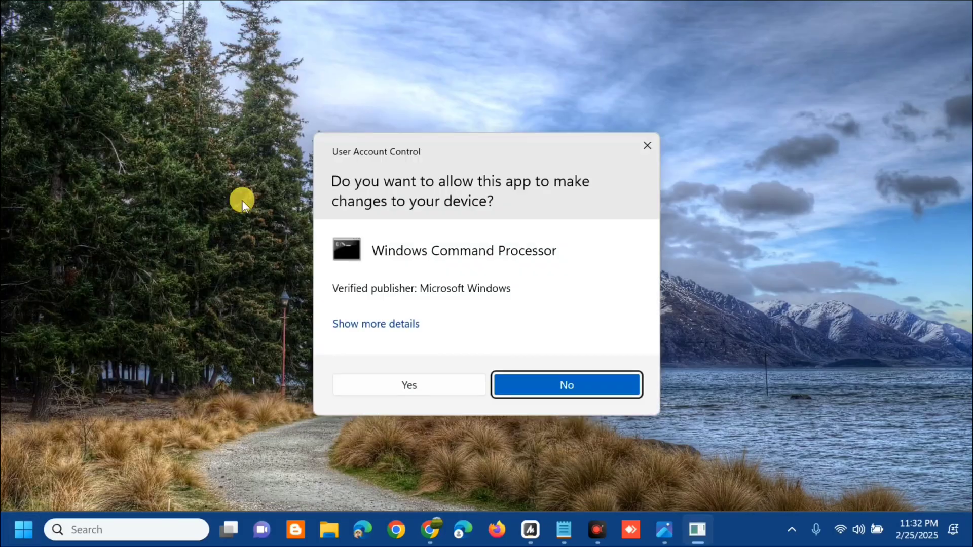
{"action": "mouse_move", "coordinate": [426, 171]}
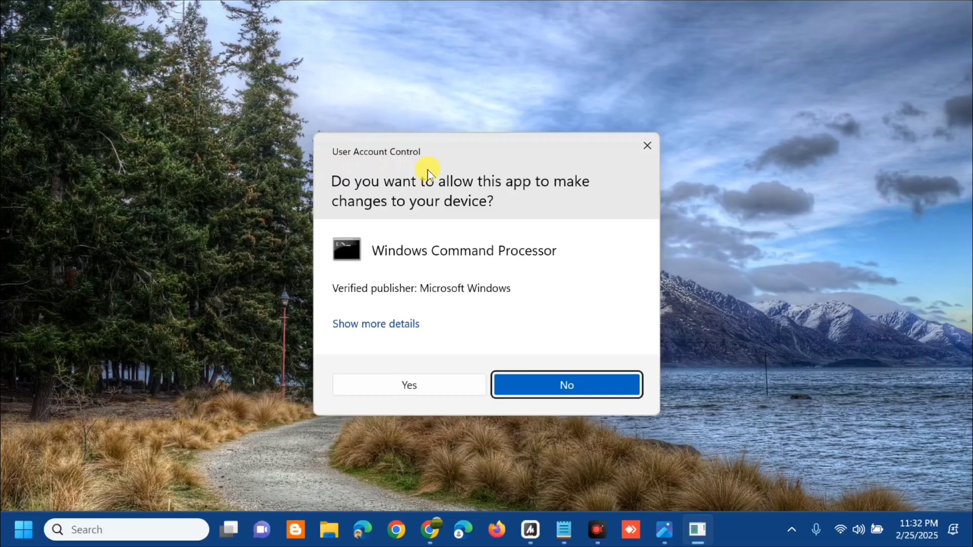
{"action": "left_click", "coordinate": [409, 385]}
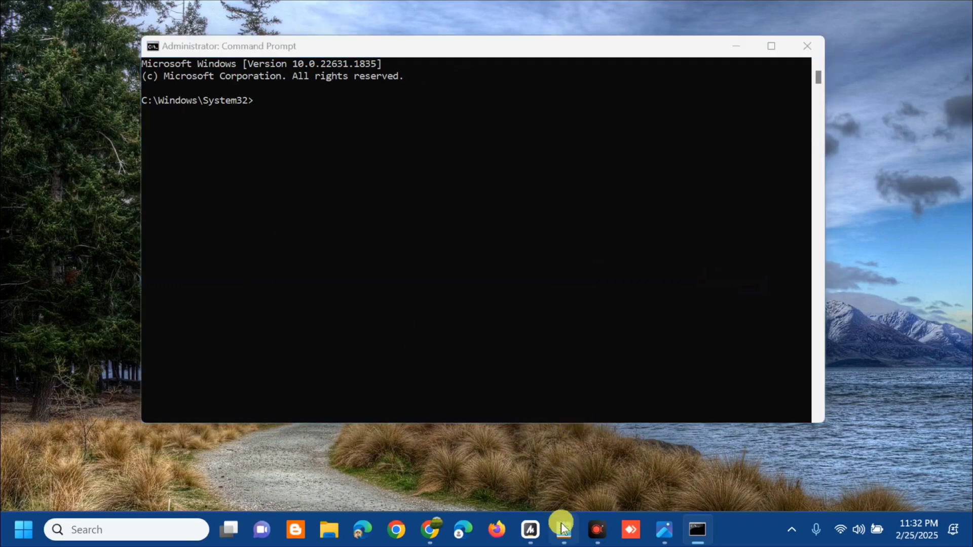
Run Dism /Online /Cleanup-Image /RestoreHealth in the admin Command Prompt
{"action": "left_click", "coordinate": [563, 529]}
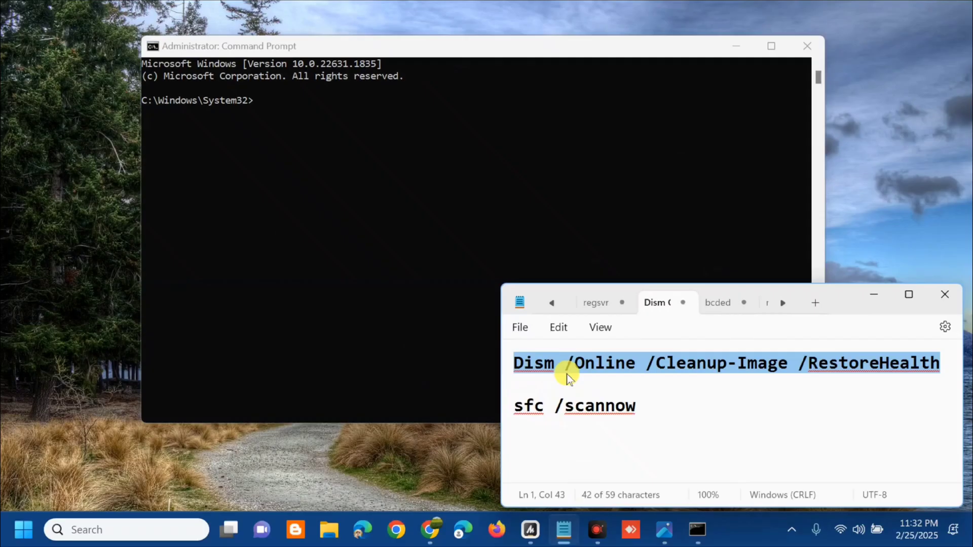
{"action": "mouse_move", "coordinate": [658, 372]}
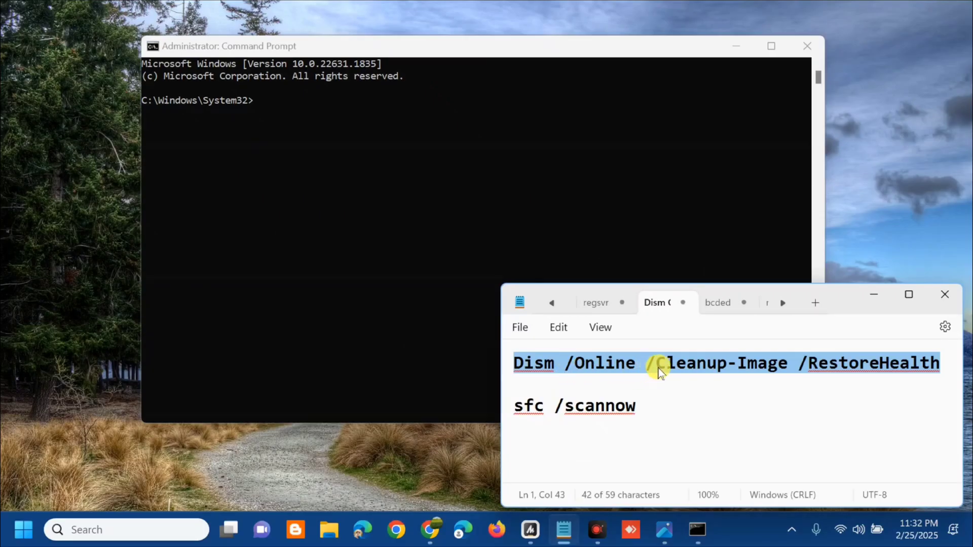
{"action": "mouse_move", "coordinate": [822, 373]}
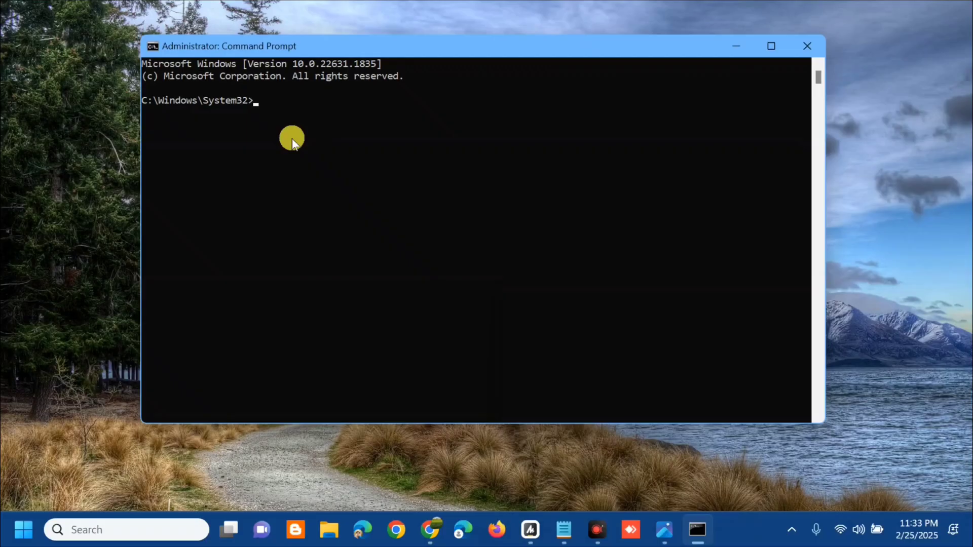
{"action": "mouse_move", "coordinate": [275, 107]}
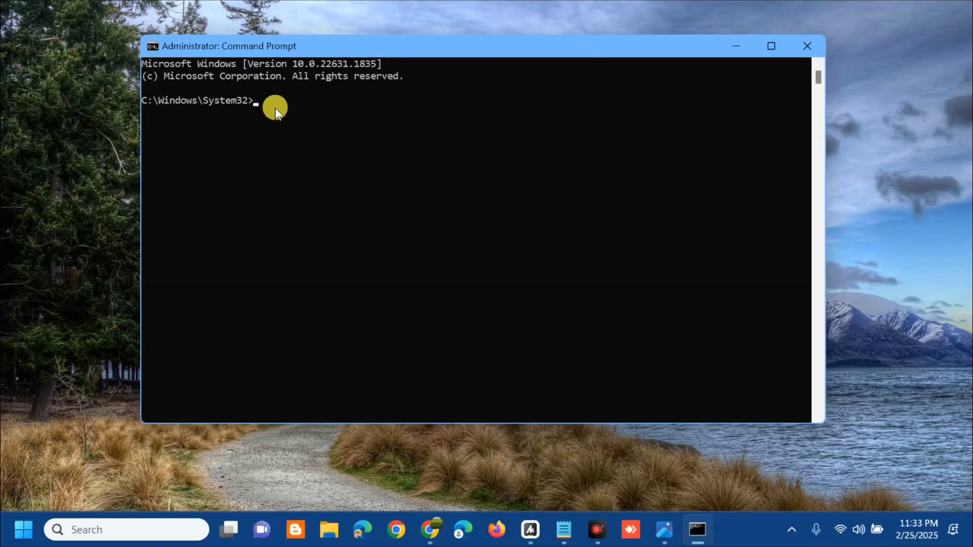
{"action": "type", "text": "Dism /Online /Cleanup-Image /RestoreHealth"}
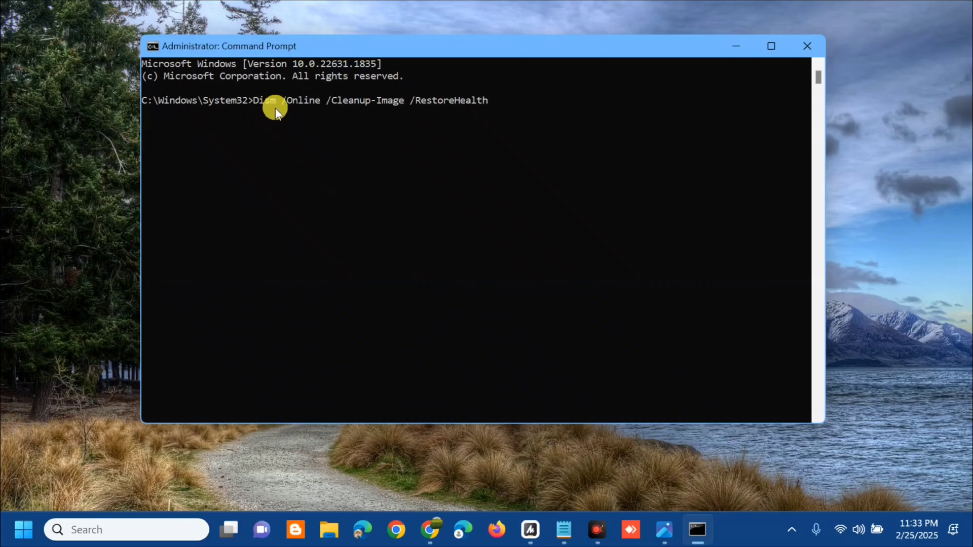
{"action": "key", "text": "enter"}
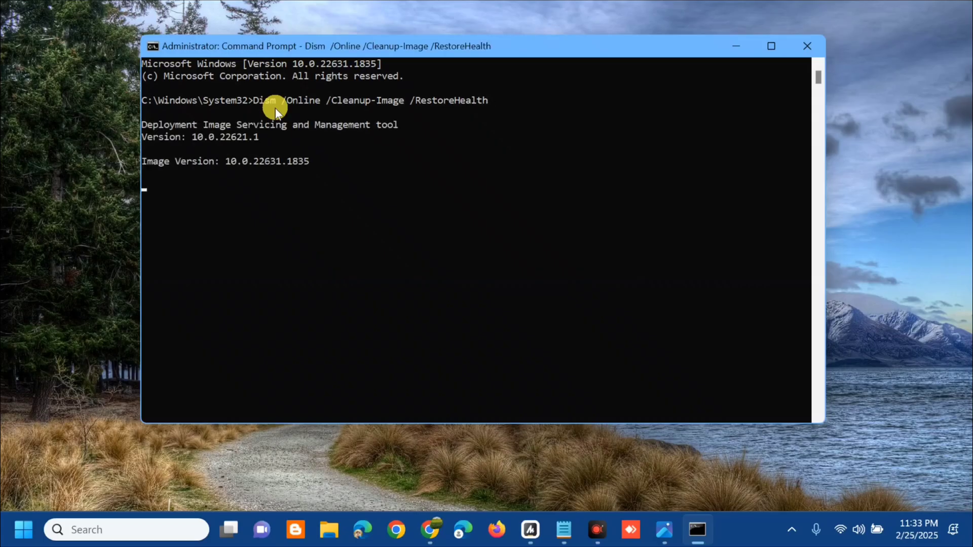
{"action": "mouse_move", "coordinate": [335, 203]}
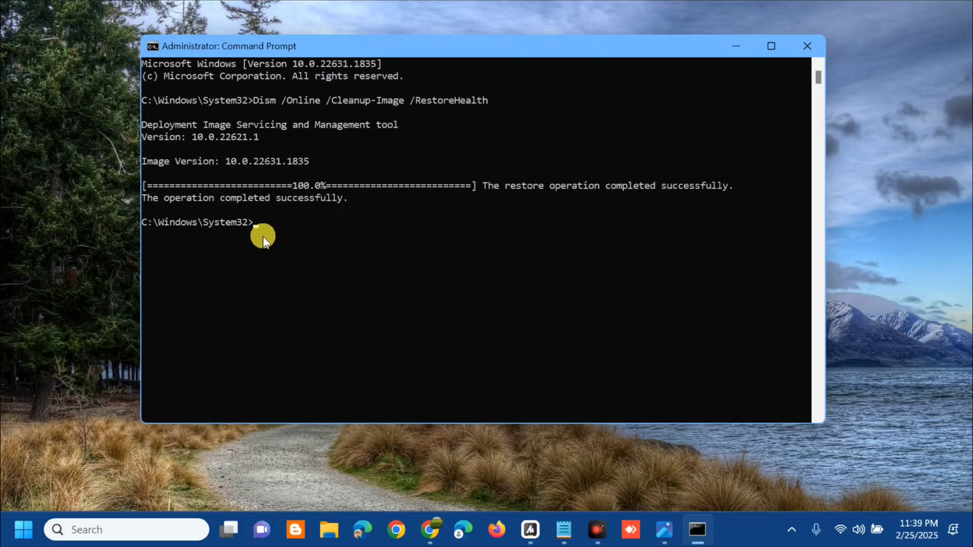
{"action": "mouse_move", "coordinate": [288, 263]}
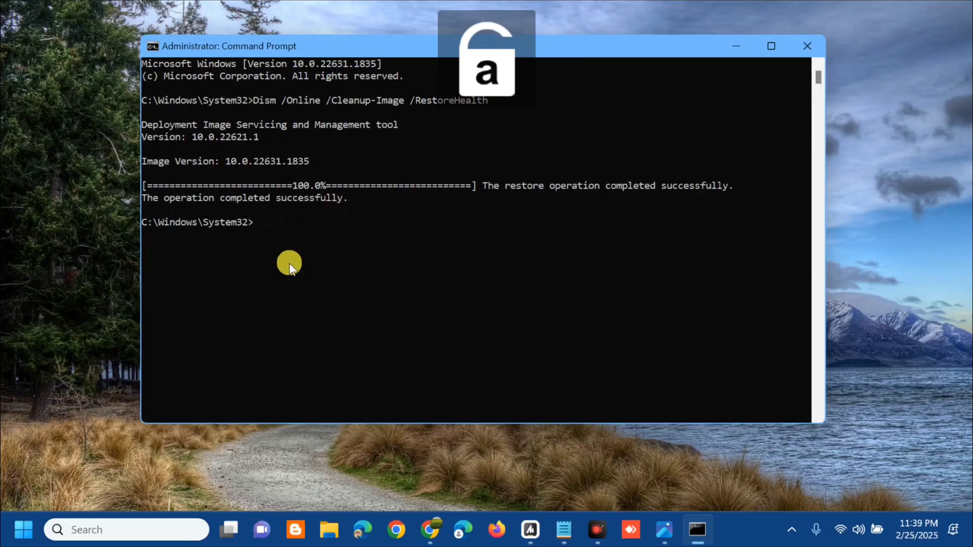
Run sfc /scannow to completion, then close the Command Prompt window
{"action": "type", "text": "sfc"}
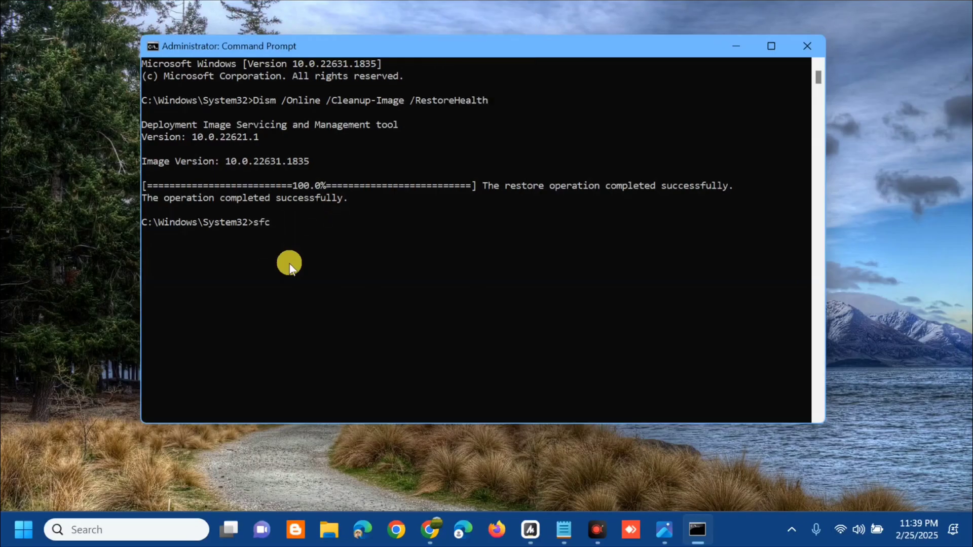
{"action": "type", "text": "/scannow"}
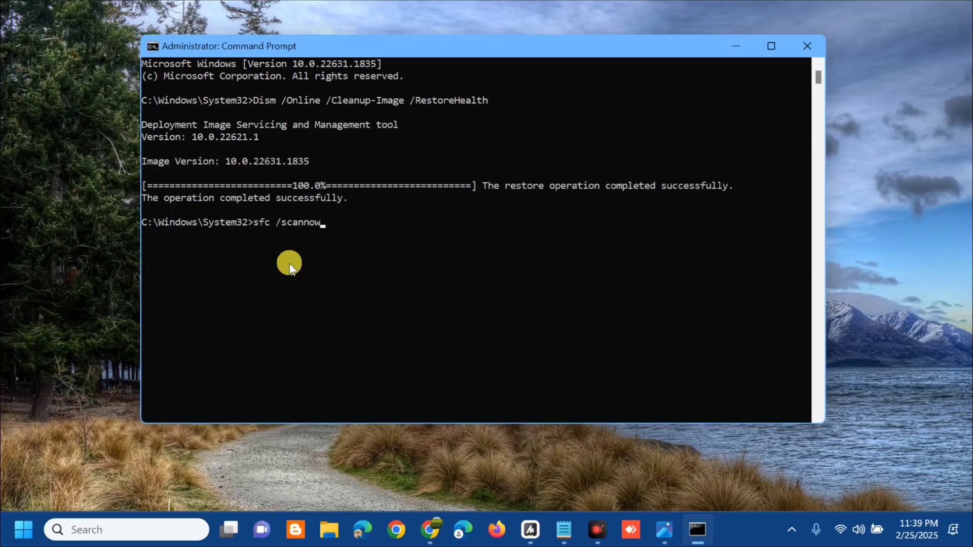
{"action": "key", "text": "enter"}
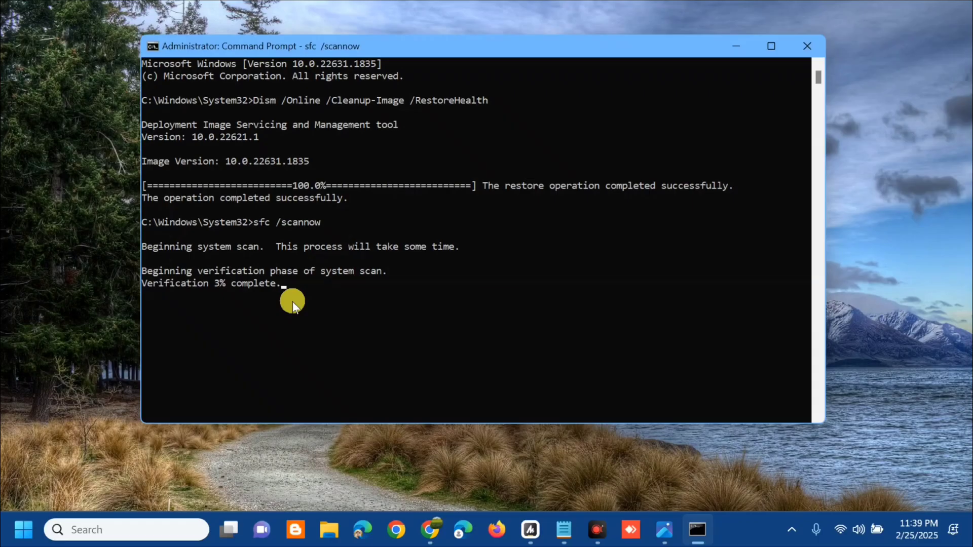
{"action": "mouse_move", "coordinate": [336, 326]}
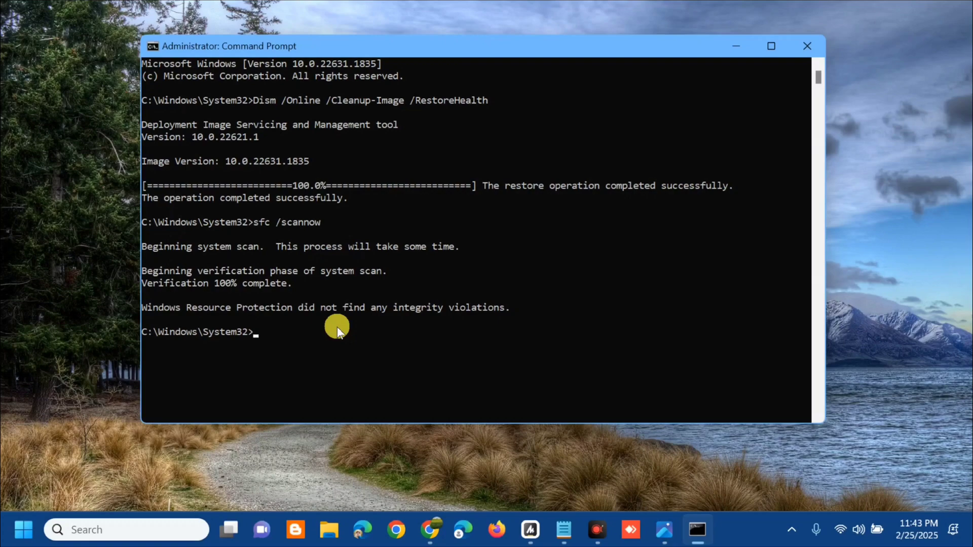
{"action": "left_click", "coordinate": [807, 46]}
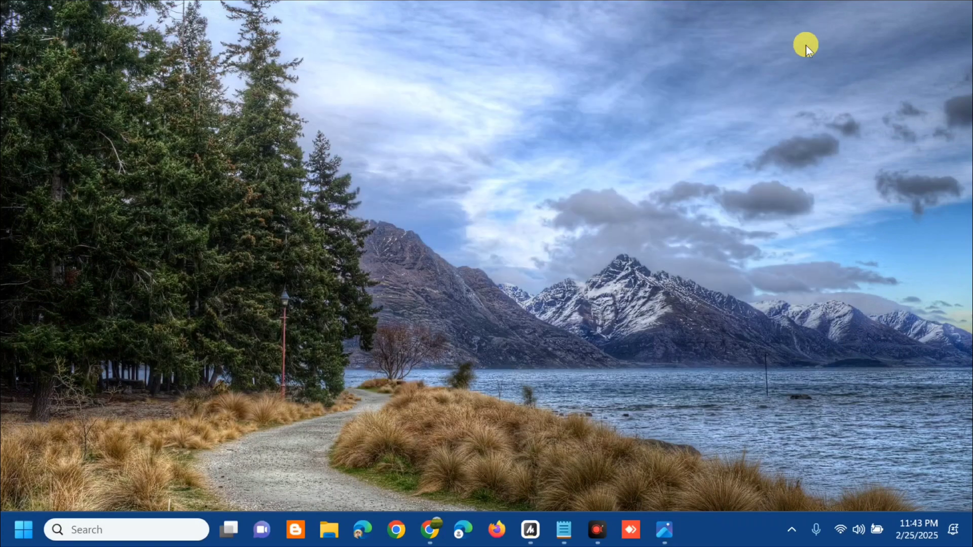
Show the Start menu's power options to shut down or restart
{"action": "left_click", "coordinate": [24, 529]}
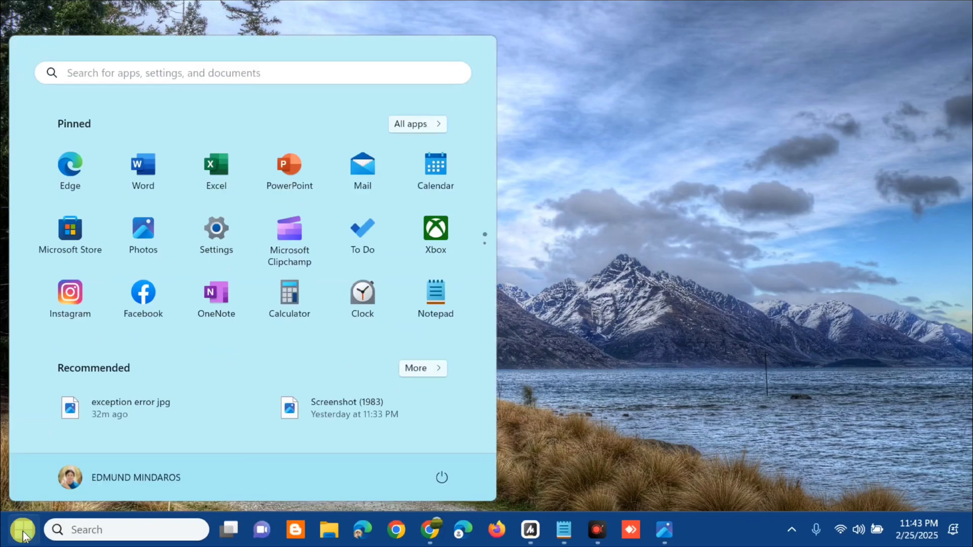
{"action": "left_click", "coordinate": [442, 477]}
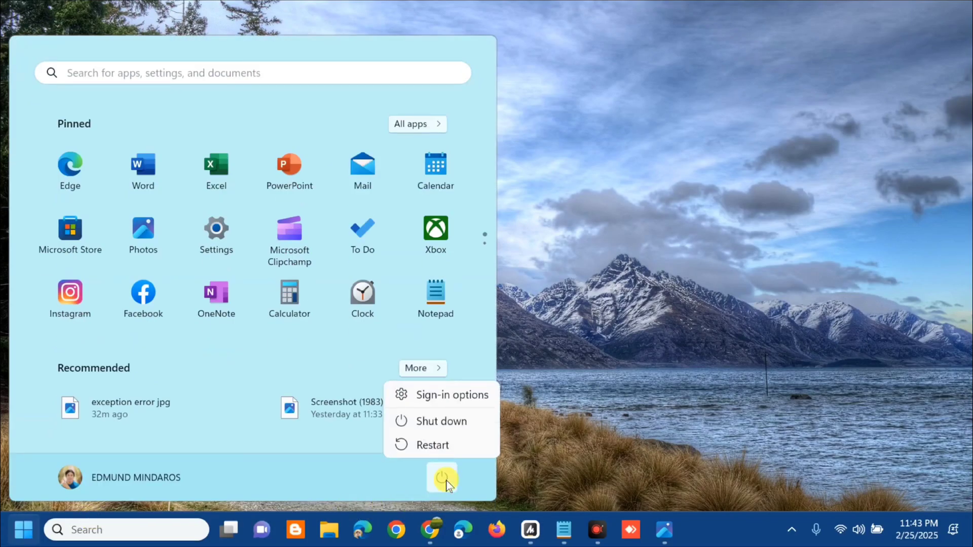
{"action": "mouse_move", "coordinate": [439, 445]}
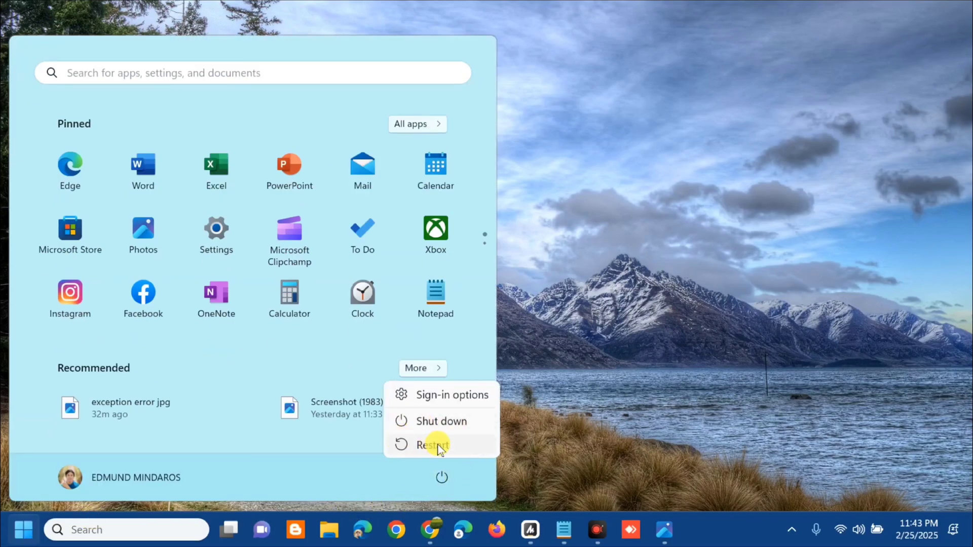